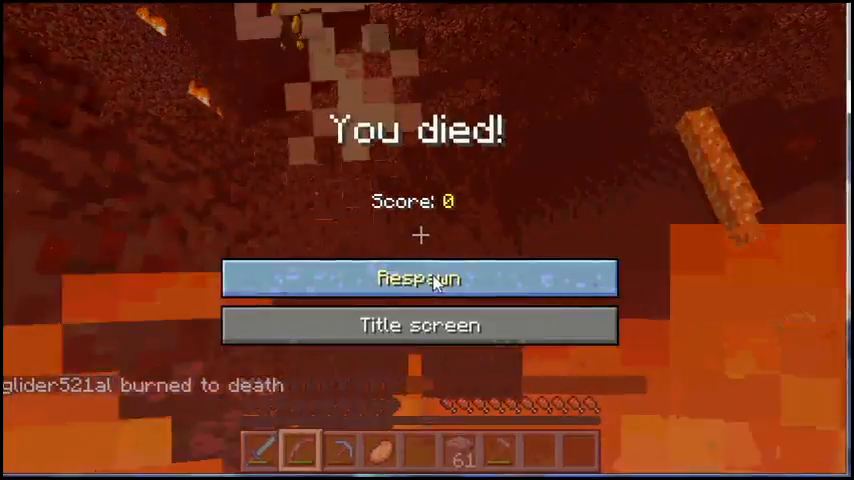
Respawn from the 'You died!' screen after burning to death
left_click(418, 278)
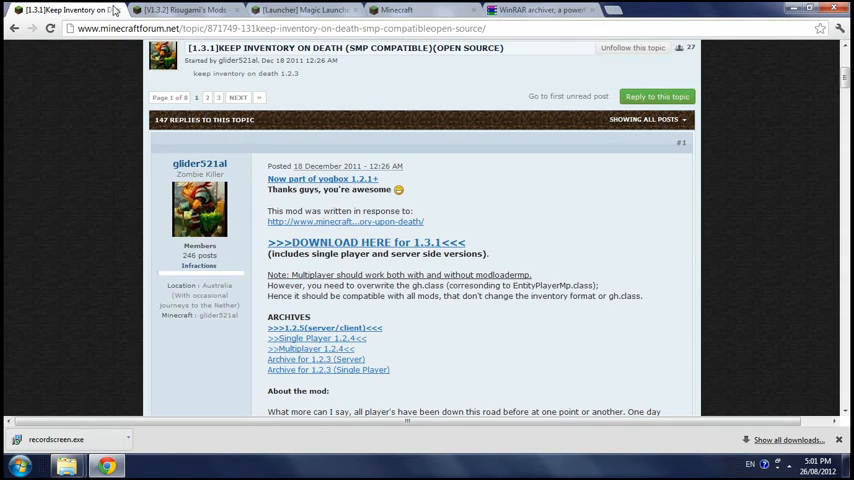
mouse_move(176, 14)
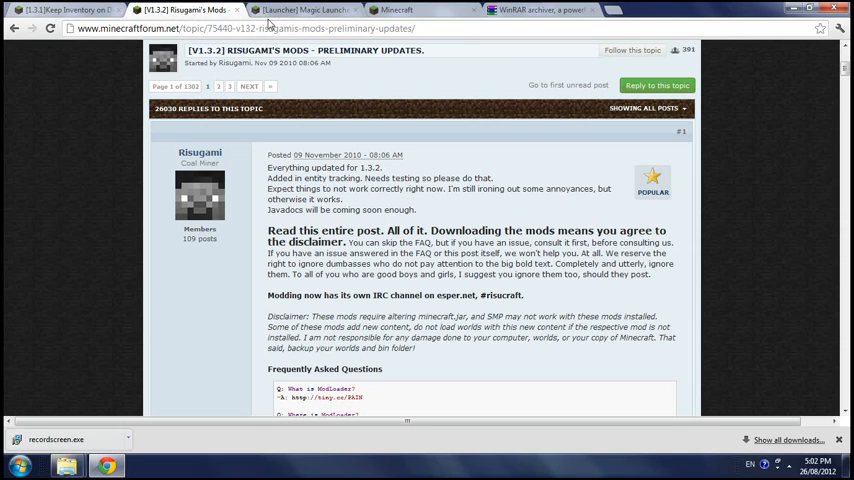
Follow the ModLoader download link from the Minecraft Forum mods thread
left_click(290, 10)
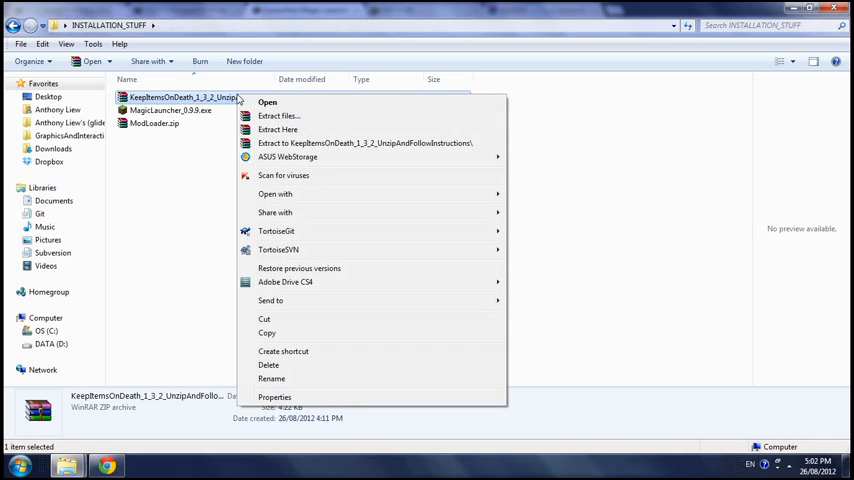
mouse_move(360, 144)
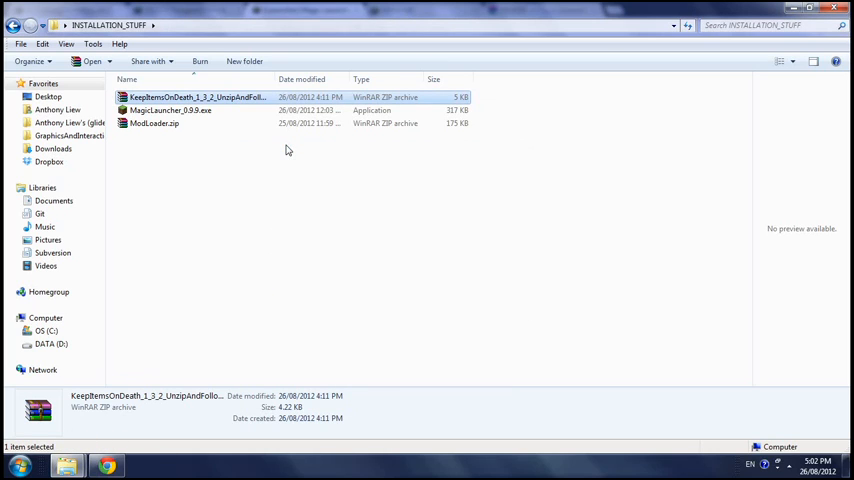
Delete the original Keep Items On Death zip to the Recycle Bin after extracting it
right_click(200, 110)
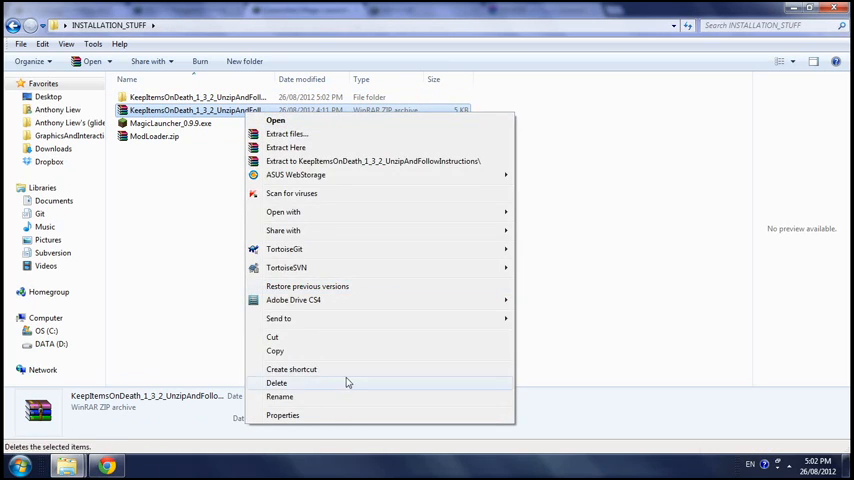
mouse_move(278, 318)
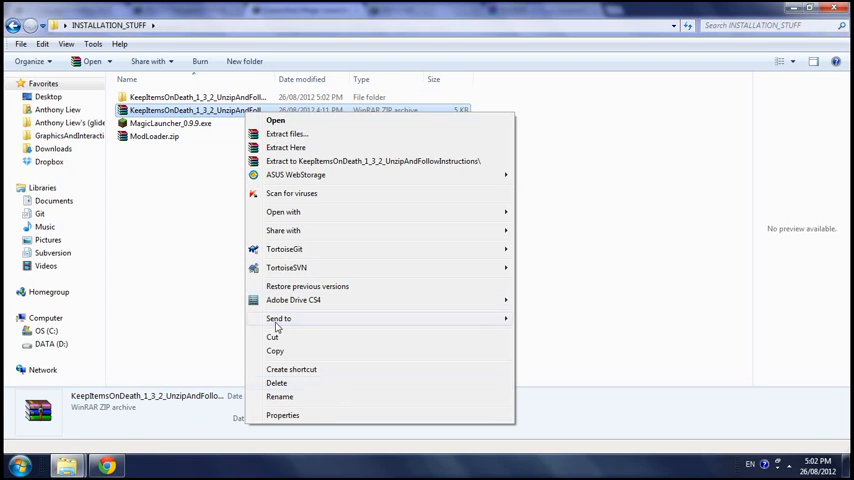
left_click(276, 382)
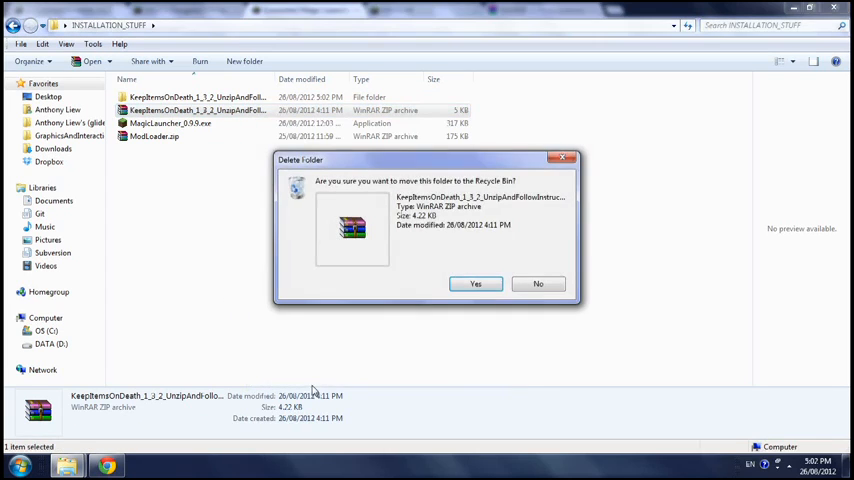
left_click(474, 284)
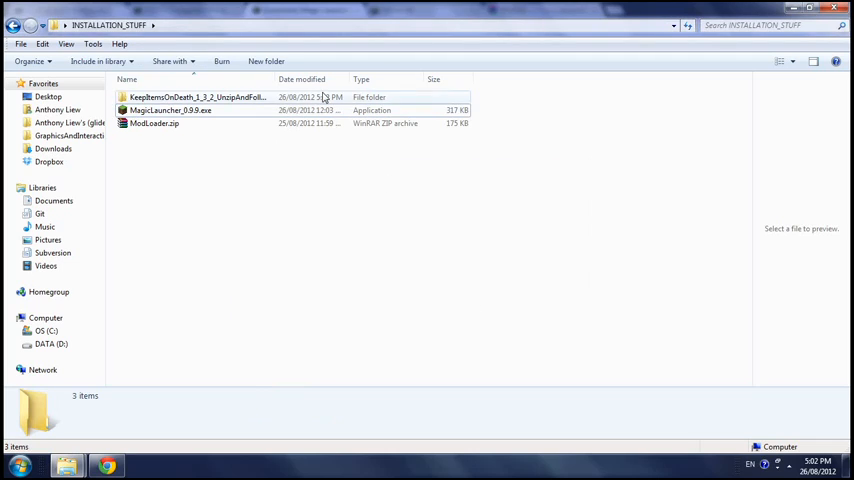
Browse the extracted mod folder and select KeepInventory_SP_Lan.zip
double_click(200, 96)
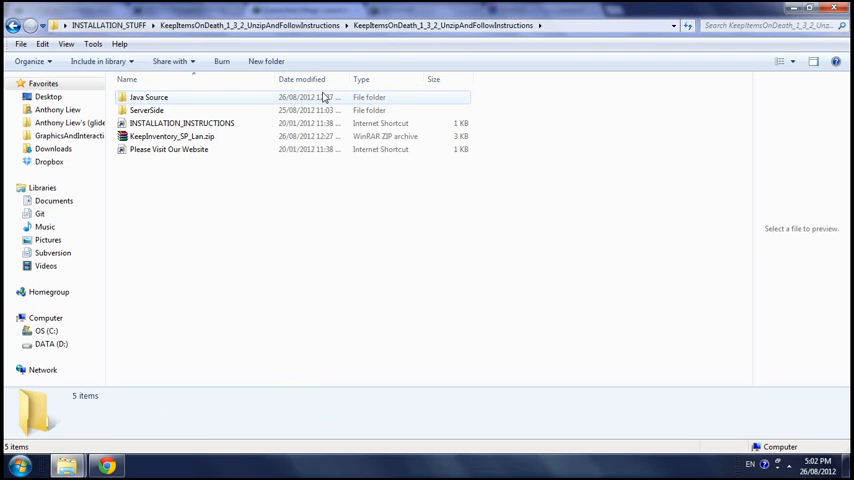
left_click(172, 136)
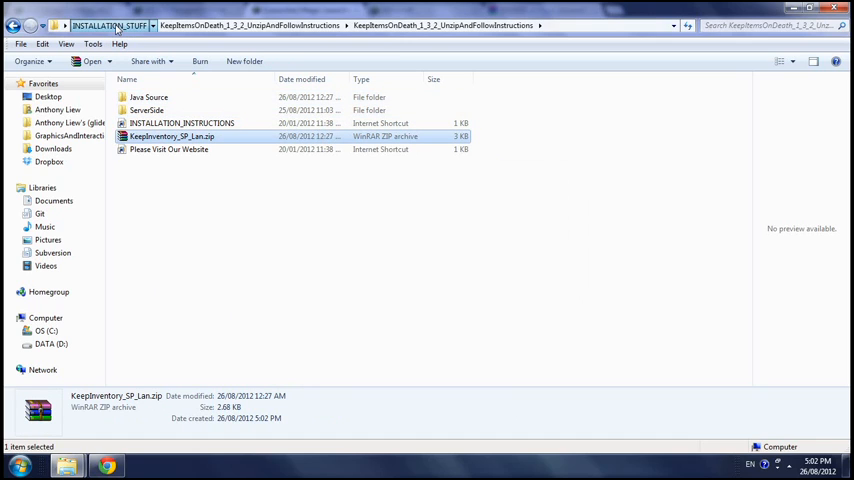
left_click(108, 24)
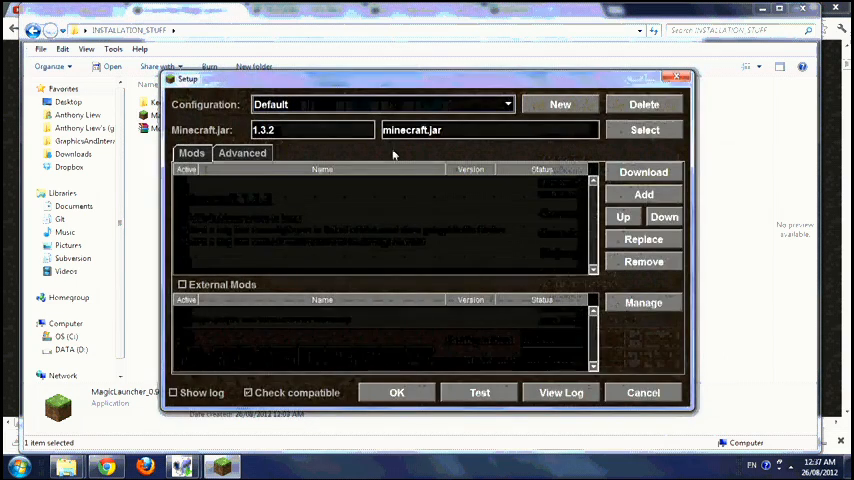
Add ModLoader.zip to the Magic Launcher 1.3.2 mod list
left_click(642, 194)
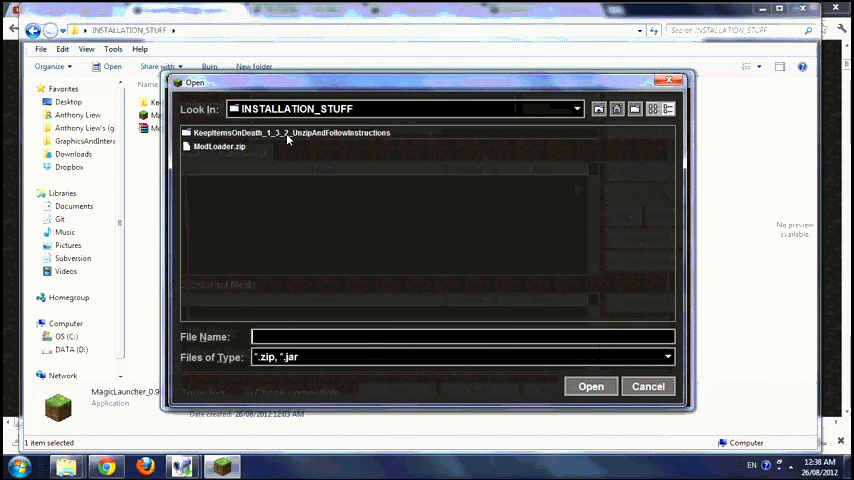
left_click(220, 146)
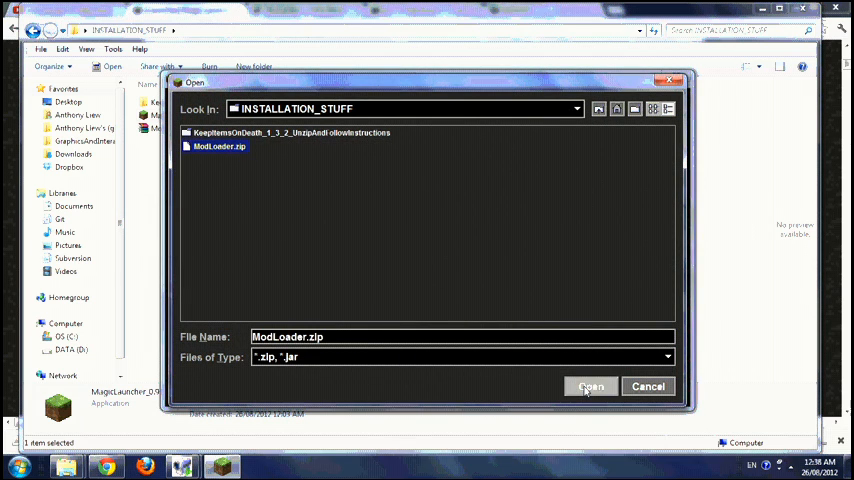
left_click(590, 384)
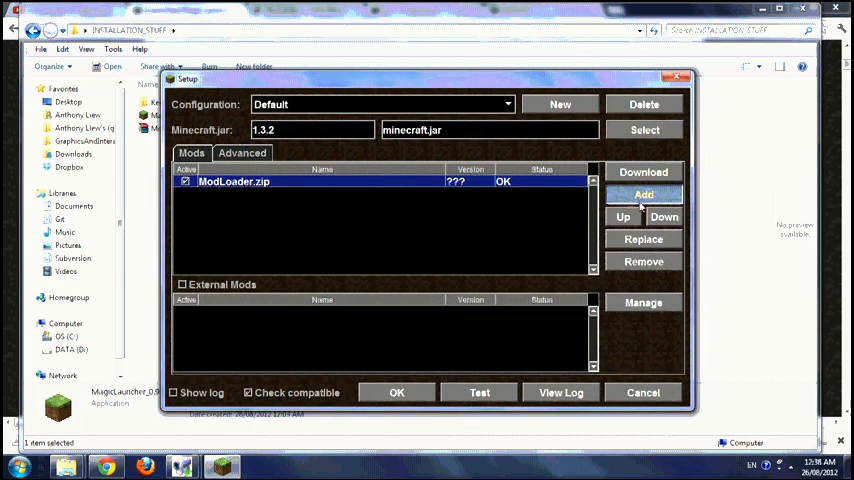
Add KeepInventory_SP_Lan.zip to the mod list and save the configuration
left_click(642, 194)
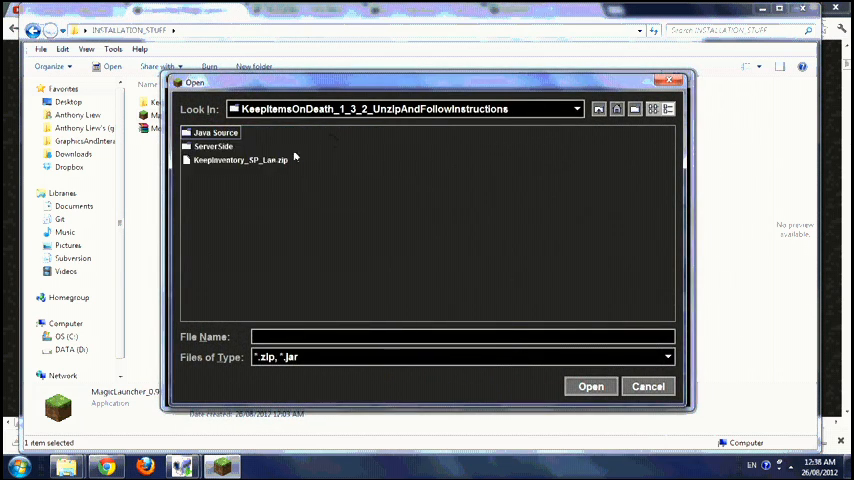
left_click(240, 160)
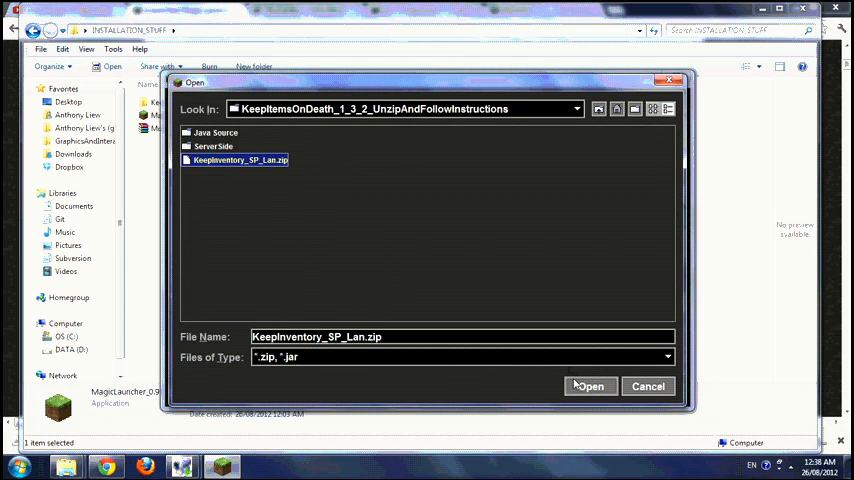
left_click(590, 386)
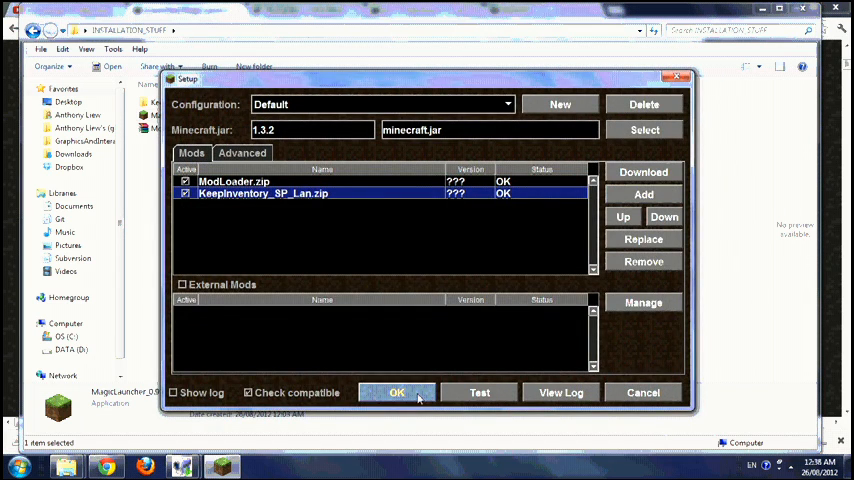
left_click(396, 392)
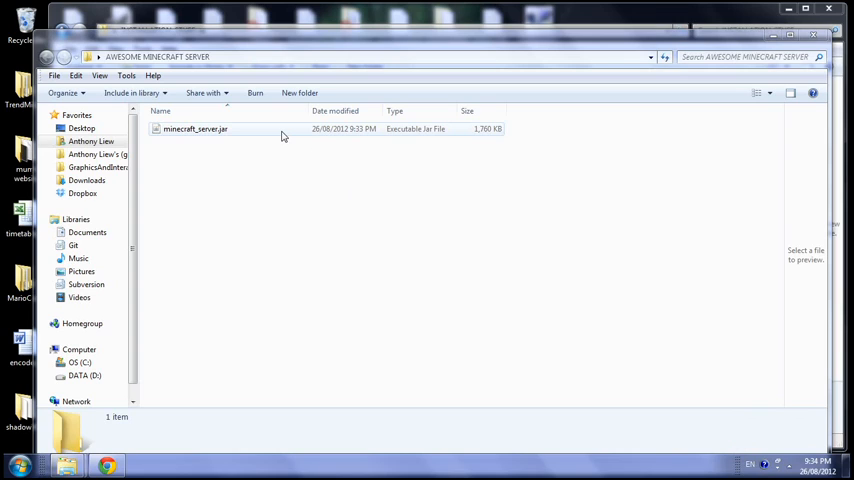
Rename minecraft_server.jar to minecraft_server.zip and load it in WinRAR
left_click(196, 128)
type("zip")
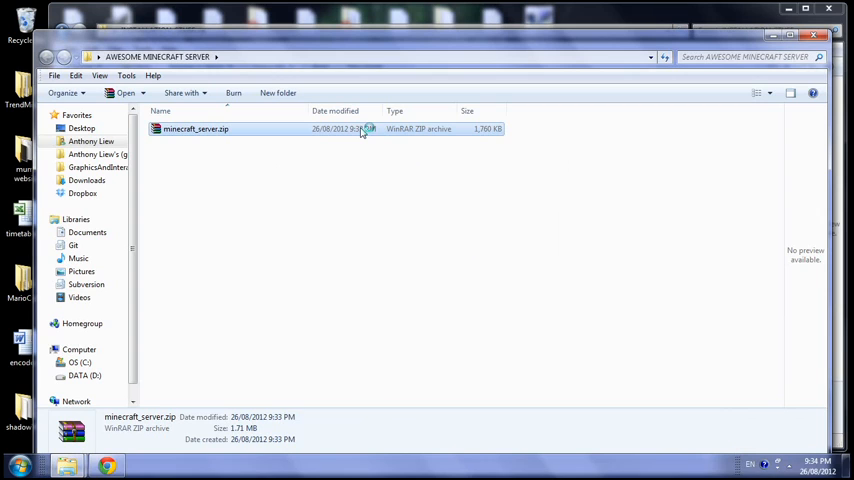
double_click(196, 128)
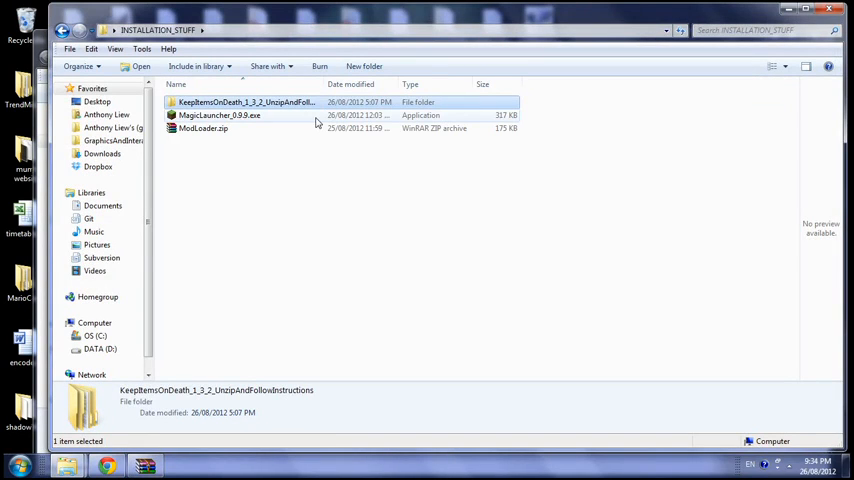
Reach the mod's ServerSide folder for ModloaderMP and vanilla servers
double_click(250, 100)
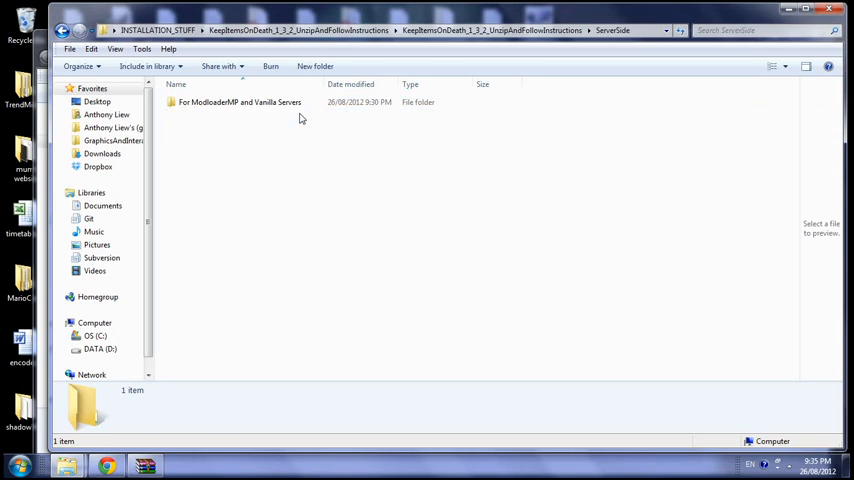
double_click(250, 102)
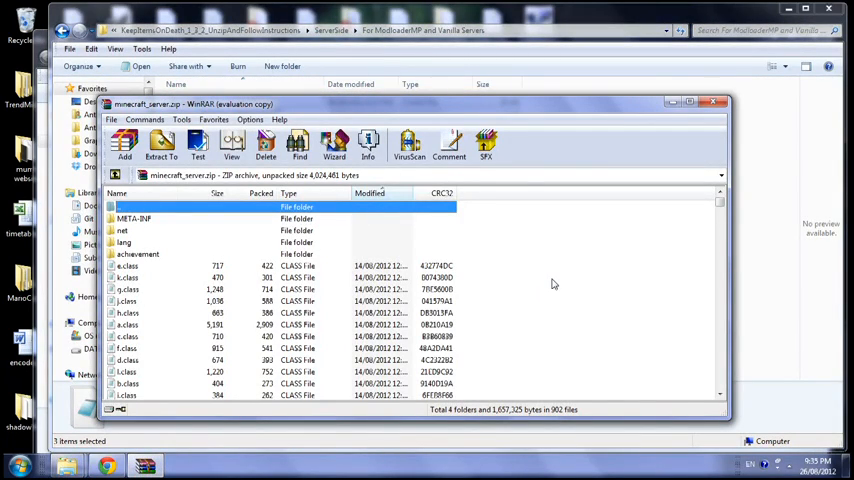
Add the mod's server class files into minecraft_server.zip, confirming the archive parameters
left_click(124, 140)
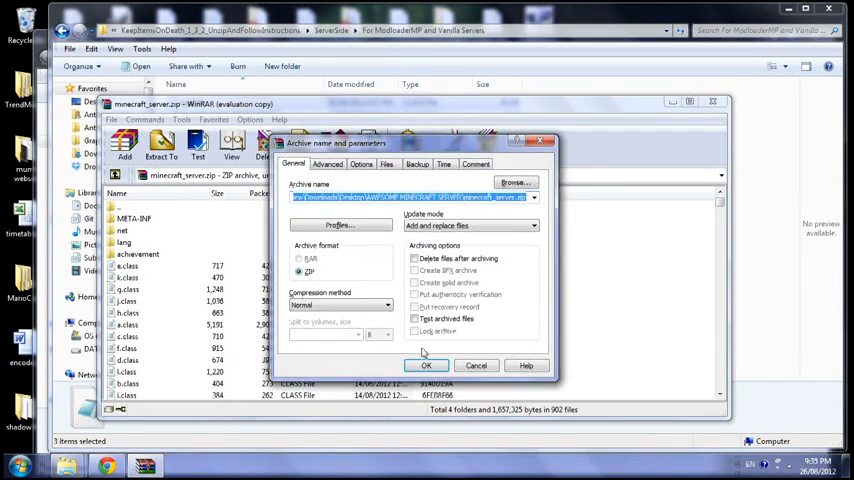
left_click(424, 364)
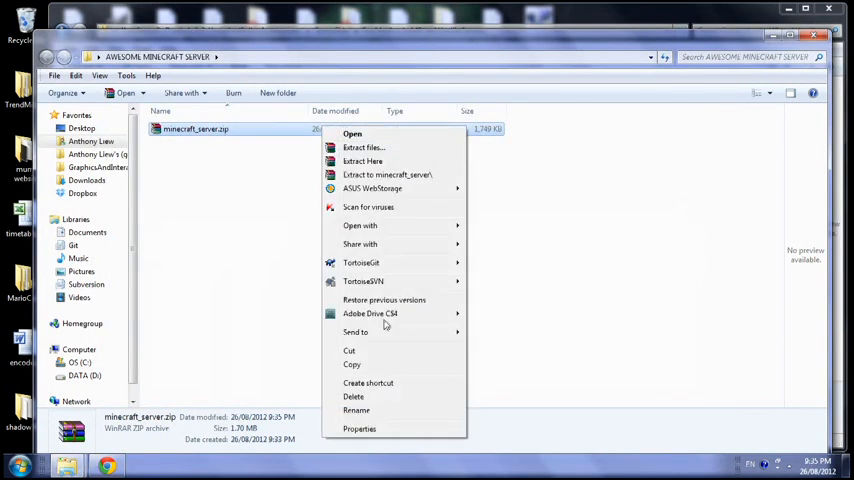
Rename the patched archive back to minecraft_server.jar and launch the server
left_click(356, 410)
type("jar")
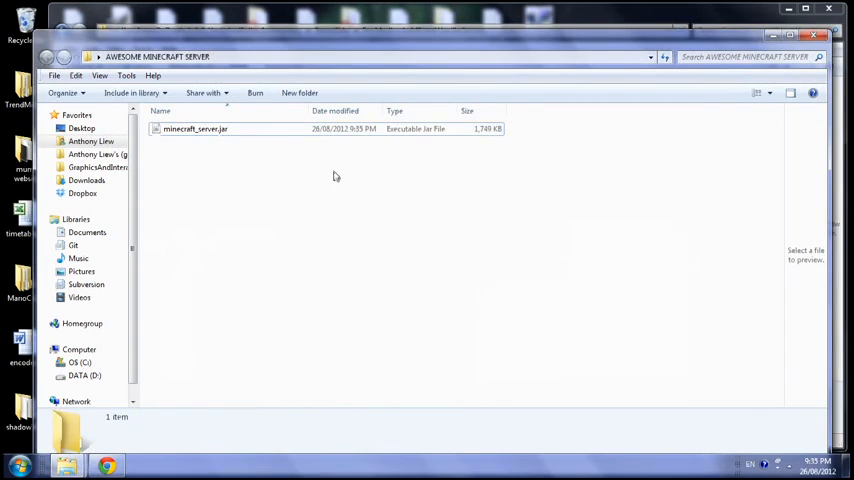
double_click(196, 128)
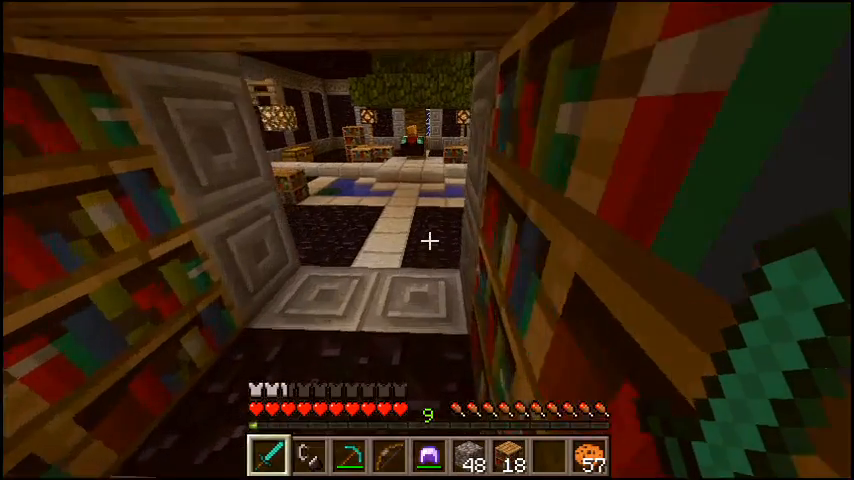
mouse_move(428, 240)
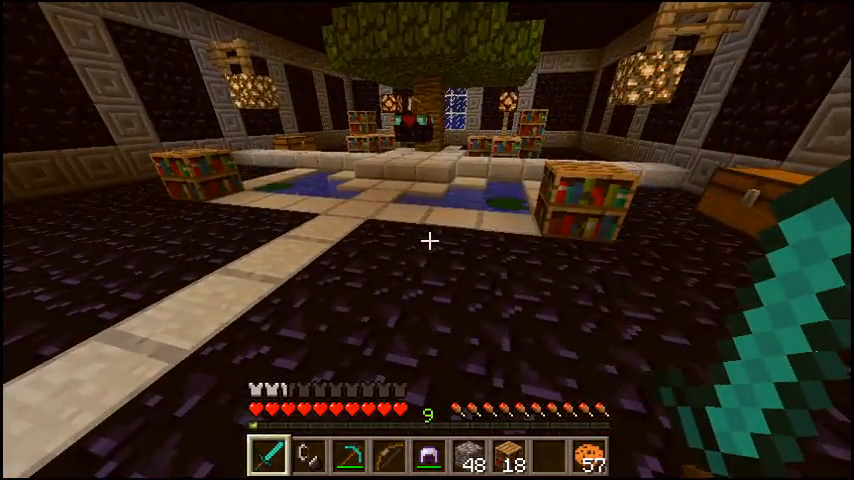